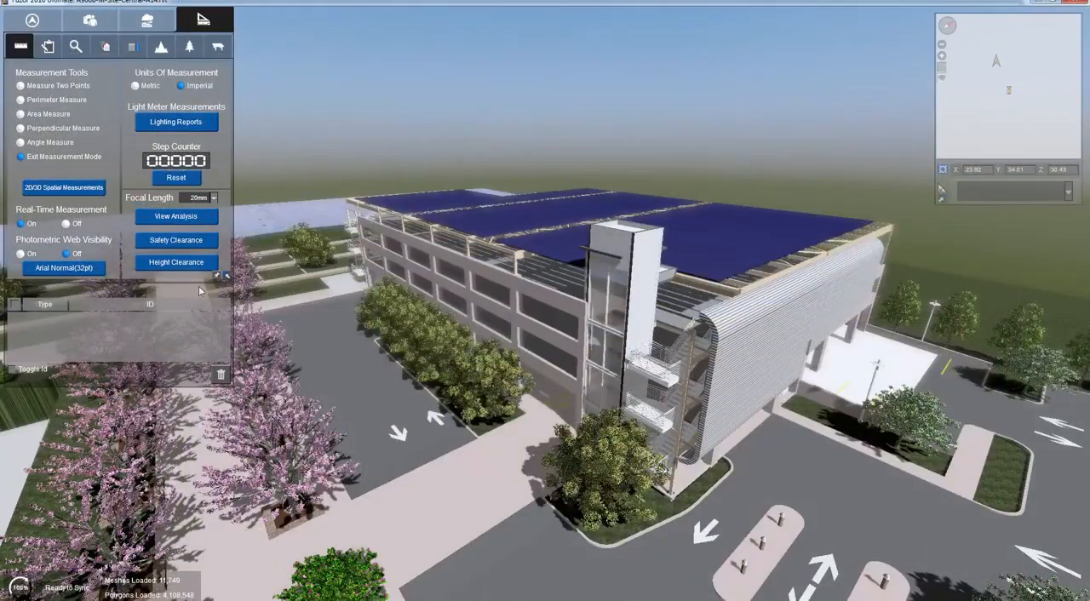
Step: Bring up the Height Clearance settings showing check height 2.500 m, threshold 1.000 m, spacing 0.500 m
{"action": "left_click", "coordinate": [175, 262]}
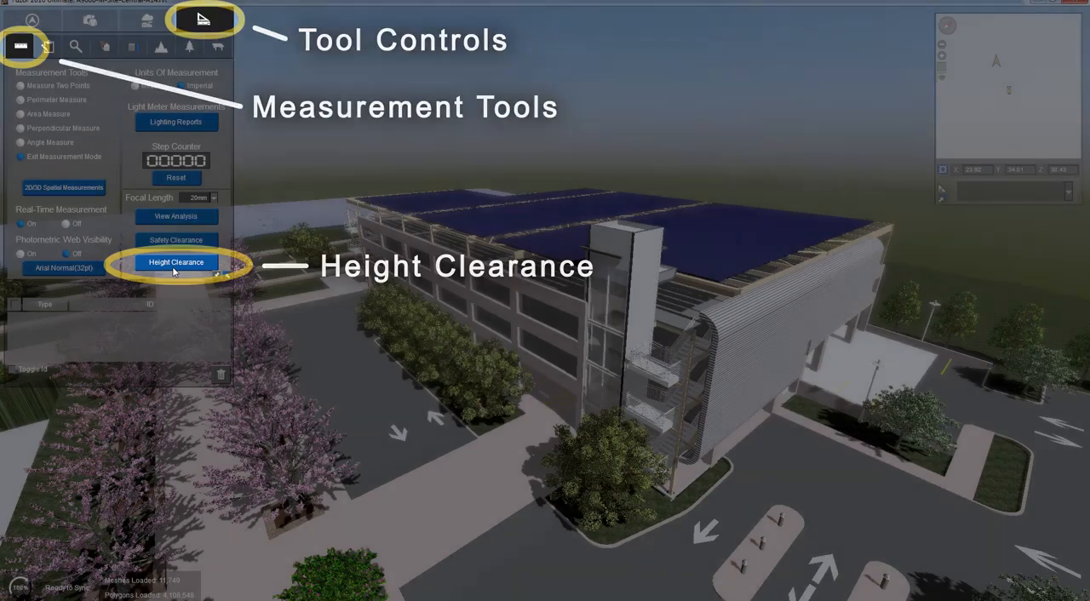
{"action": "left_click", "coordinate": [177, 263]}
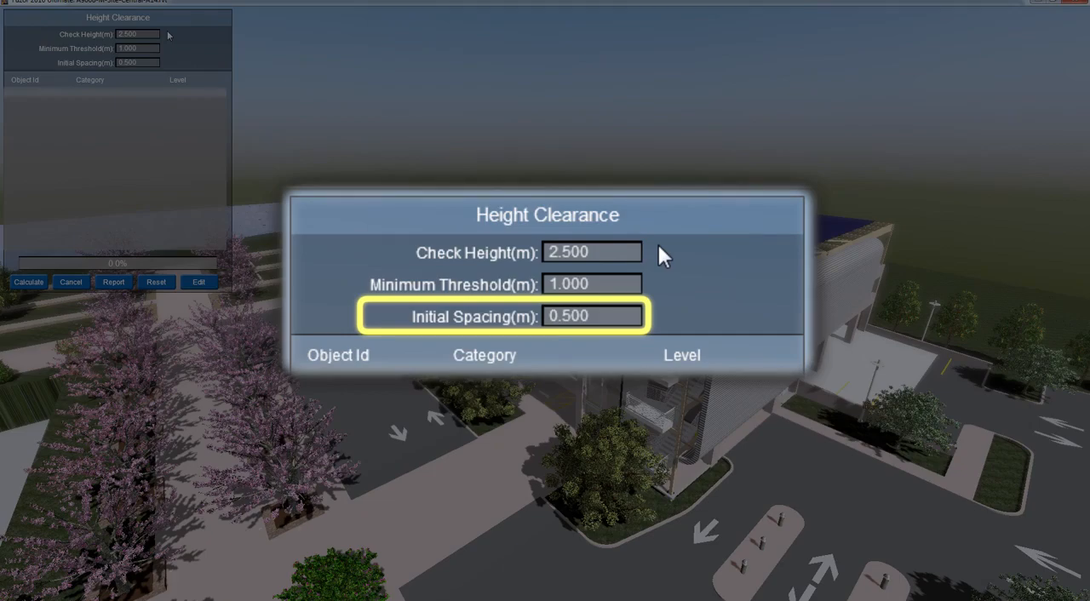
Step: Calculate clearances and save the results as an HTML report named 'Height Clearance'
{"action": "left_click", "coordinate": [28, 283]}
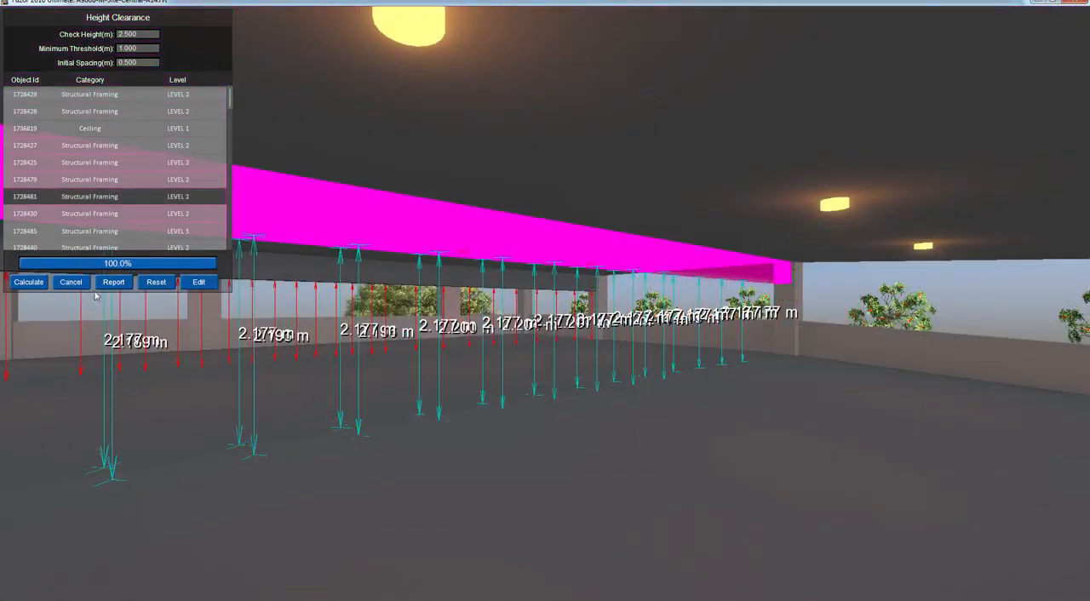
{"action": "left_click", "coordinate": [112, 282]}
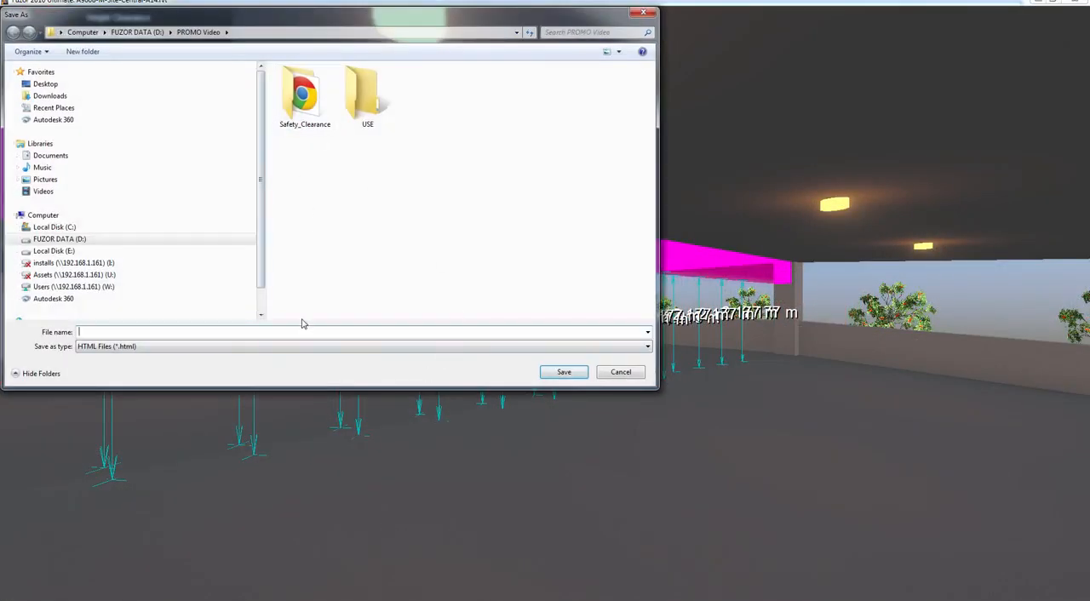
{"action": "type", "text": "Height Clearance"}
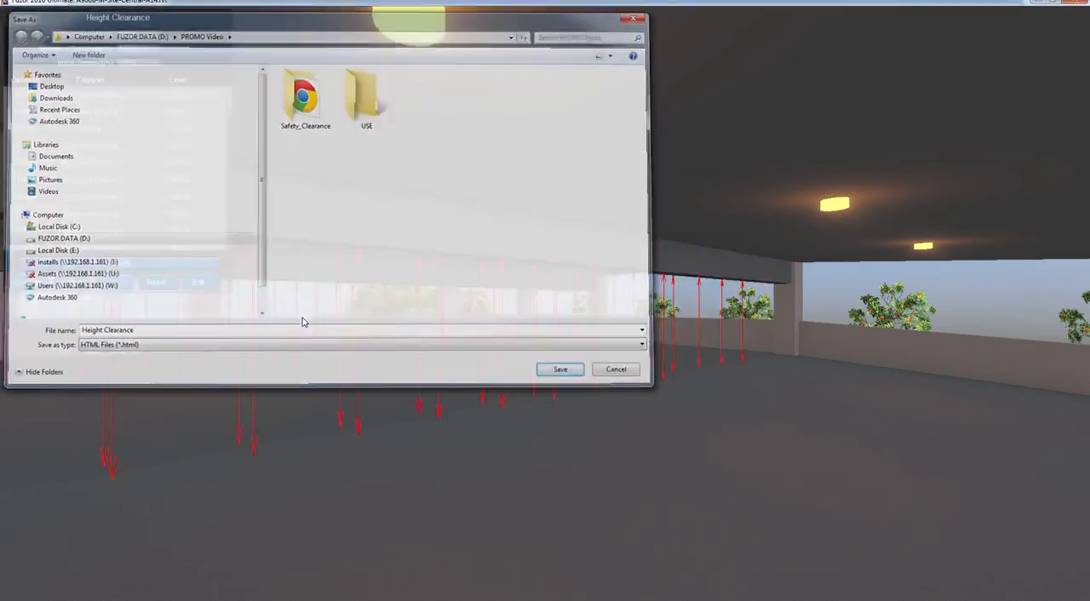
{"action": "left_click", "coordinate": [559, 368]}
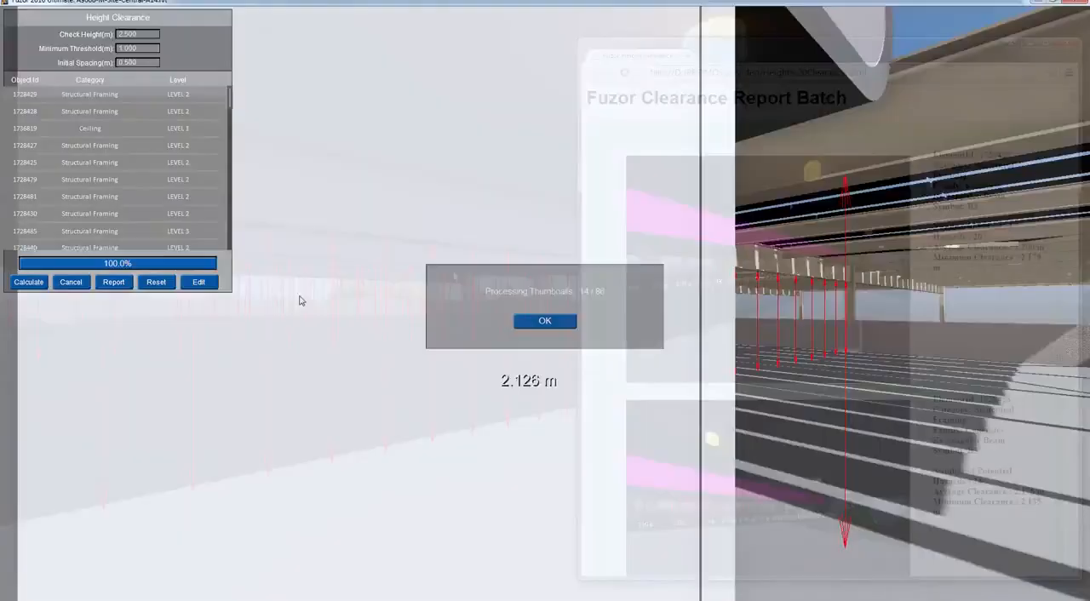